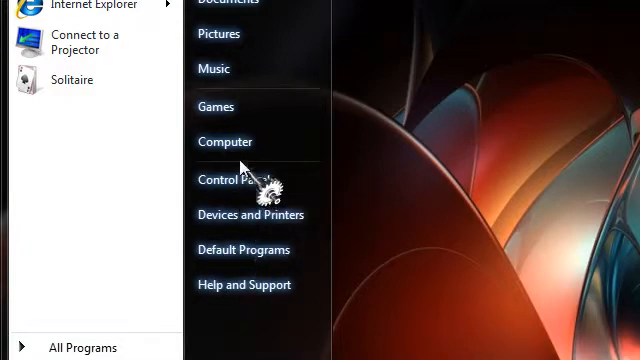
- Open Local Disk (C:) from the Computer window
{"action": "left_click", "coordinate": [225, 141]}
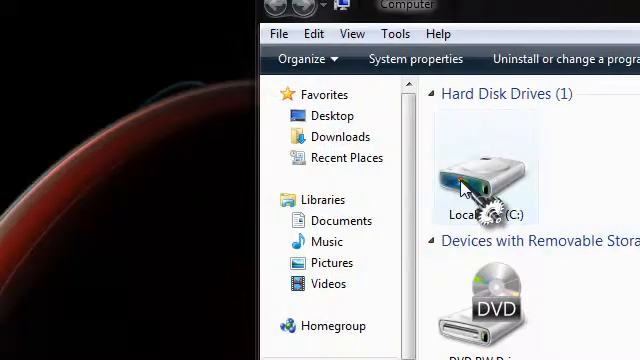
{"action": "double_click", "coordinate": [478, 185]}
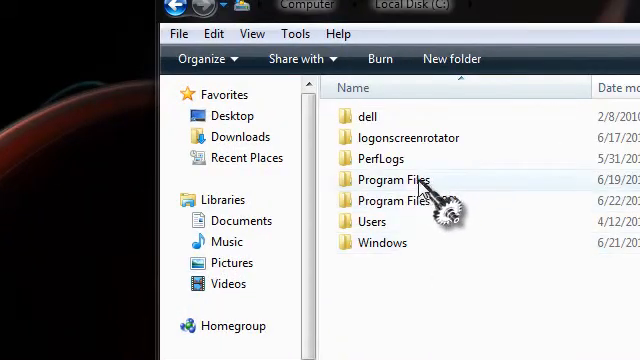
{"action": "mouse_move", "coordinate": [392, 188]}
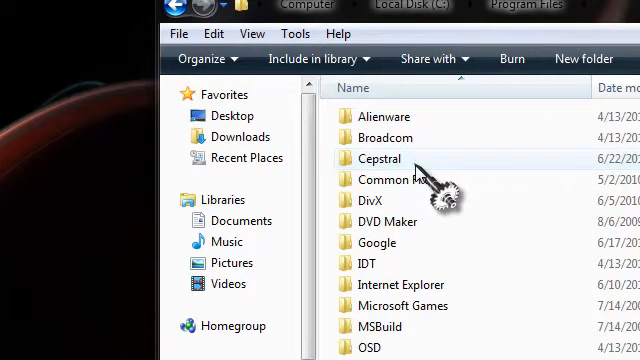
- Copy old_robot.sfx from Cepstral's sfx folder and go back up a level
{"action": "double_click", "coordinate": [378, 158]}
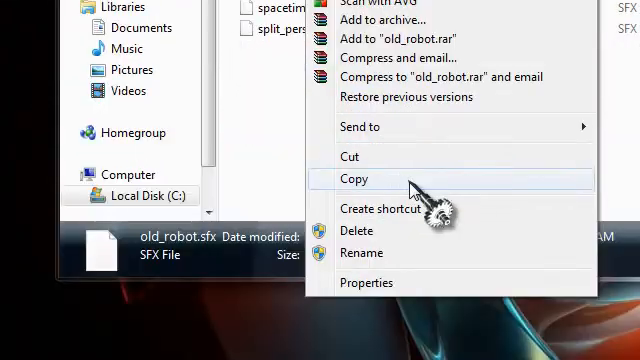
{"action": "left_click", "coordinate": [352, 179]}
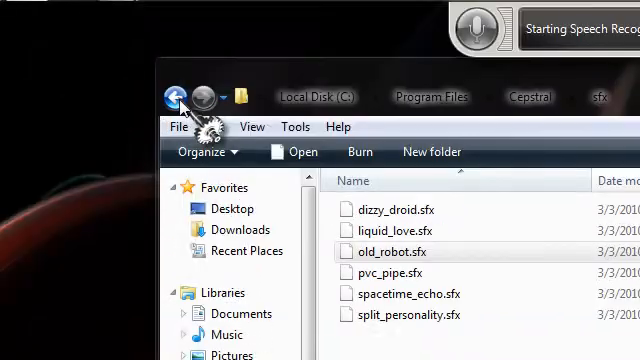
{"action": "left_click", "coordinate": [177, 96]}
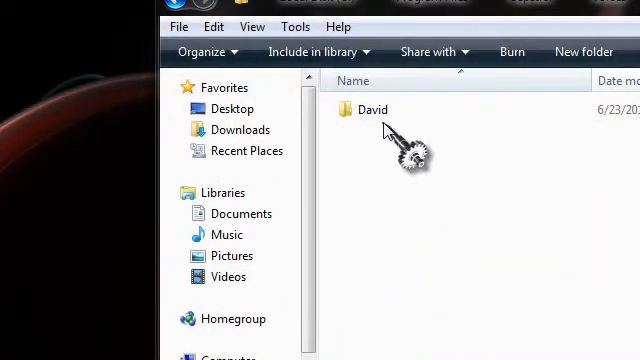
- Open the David voice folder to paste old_robot.sfx
{"action": "double_click", "coordinate": [371, 109]}
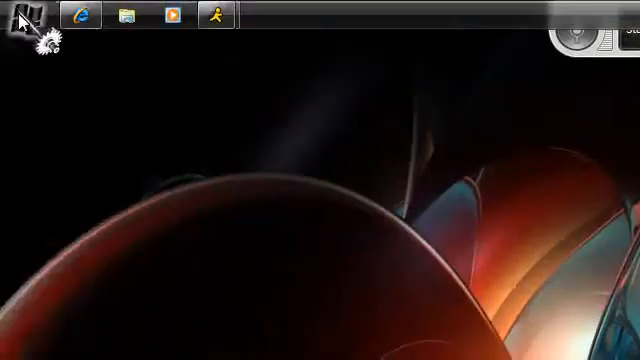
- Search the Start menu for 'speech' to reach Text to Speech settings
{"action": "left_click", "coordinate": [20, 30]}
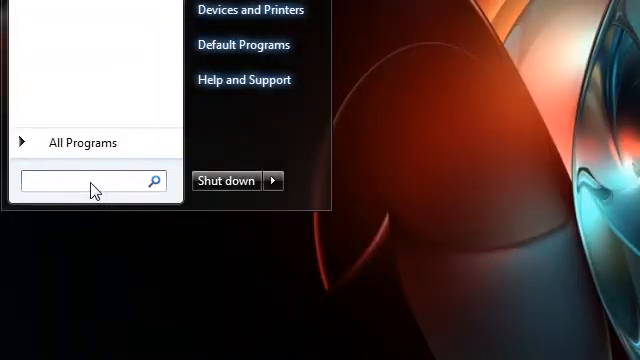
{"action": "type", "text": "s"}
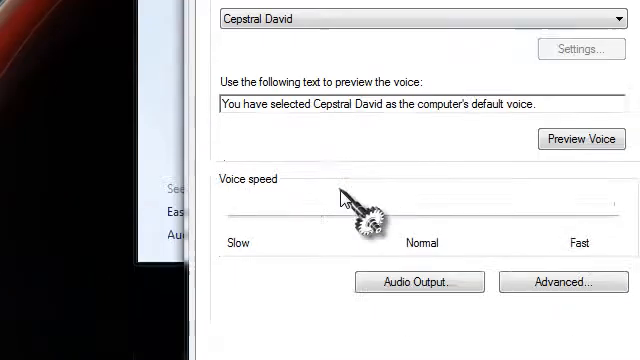
- Move Cepstral David's voice speed slider just off Normal
{"action": "left_click_drag", "start_coordinate": [365, 212], "coordinate": [470, 212]}
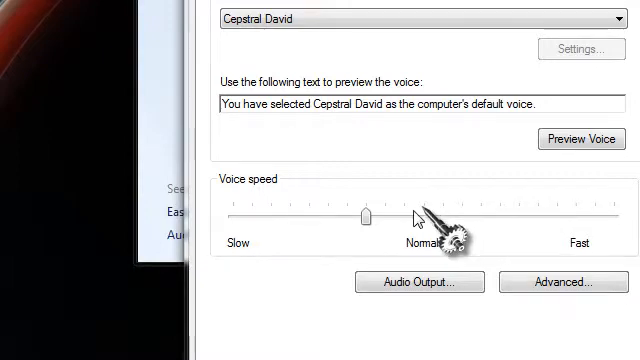
{"action": "scroll", "scroll_direction": "down", "scroll_amount": 3}
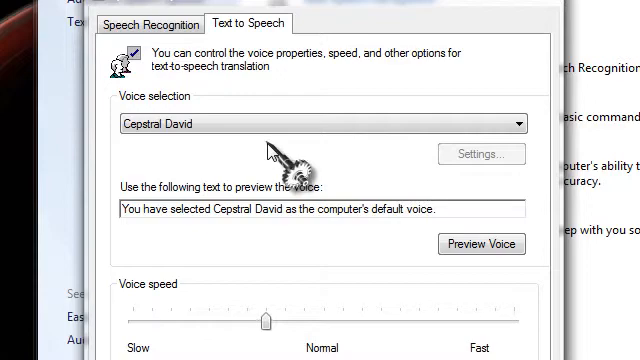
- Preview Cepstral David's voice and return the speed slider to Normal
{"action": "left_click", "coordinate": [481, 244]}
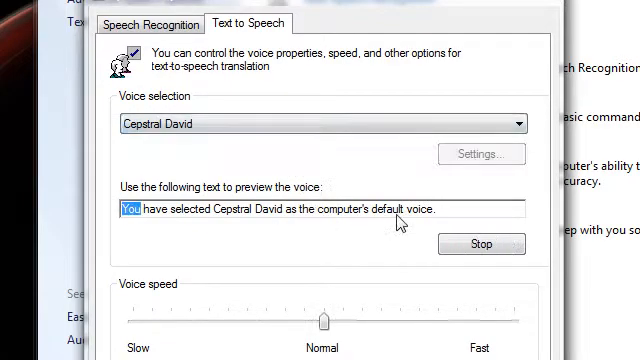
{"action": "scroll", "scroll_direction": "down", "scroll_amount": 3}
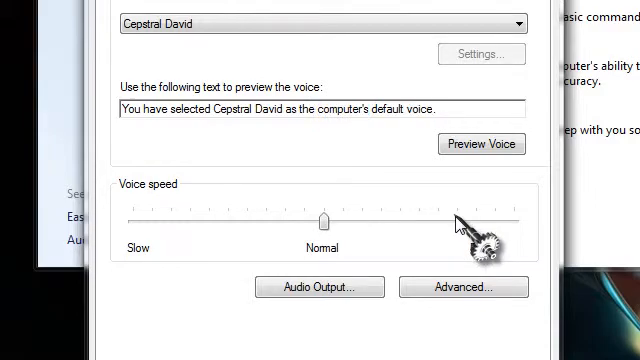
{"action": "left_click_drag", "start_coordinate": [465, 218], "coordinate": [320, 218]}
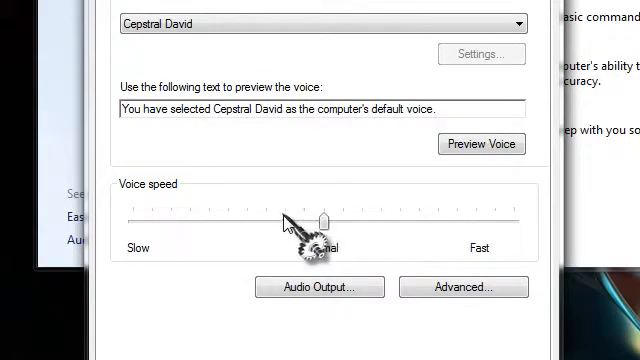